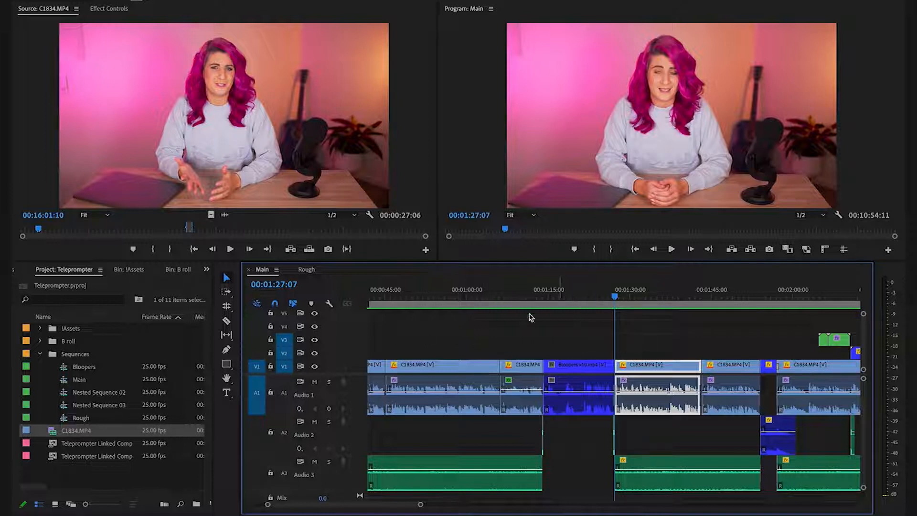
{"action": "mouse_move", "coordinate": [284, 367]}
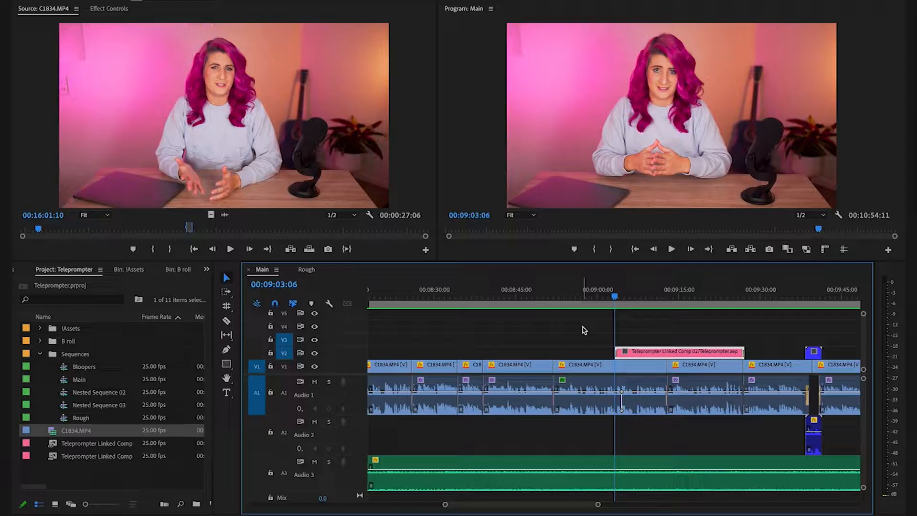
Collapse the Sequences folder, fit Main in the timeline and park the playhead near 2:15.
{"action": "left_click", "coordinate": [671, 248]}
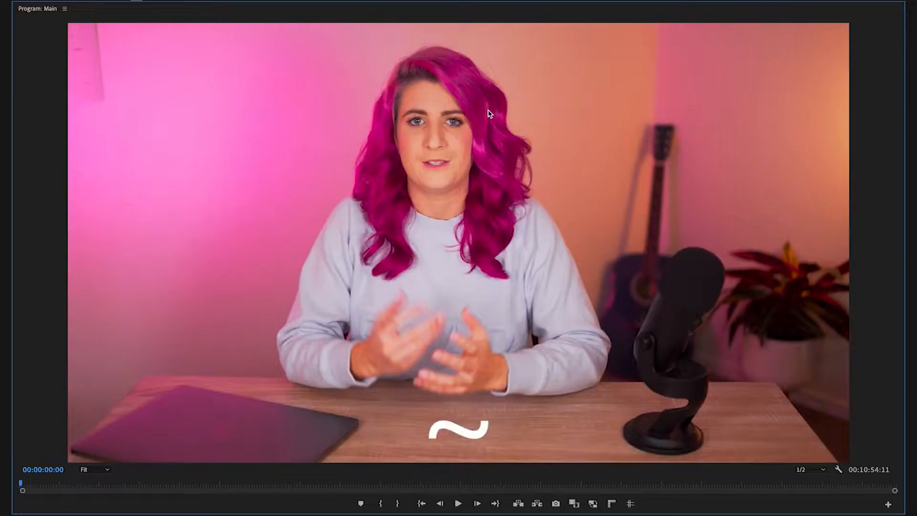
{"action": "left_click", "coordinate": [459, 503]}
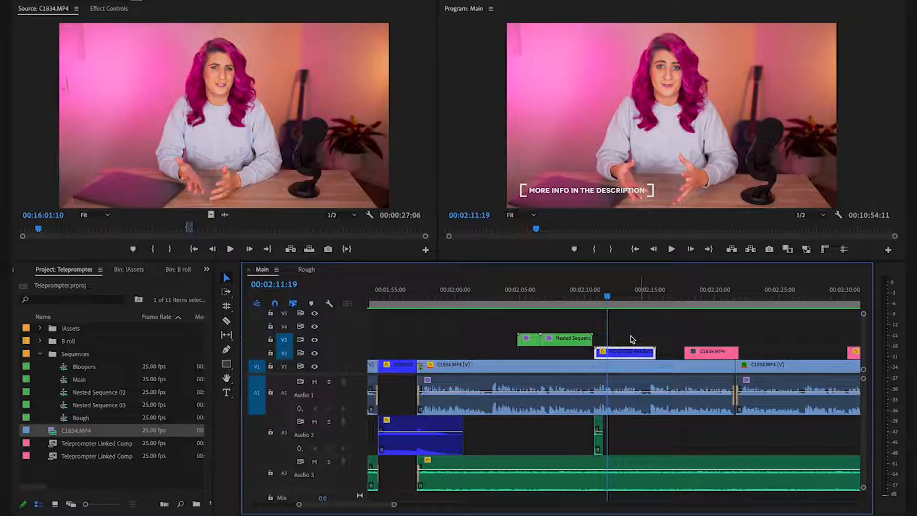
{"action": "left_click", "coordinate": [663, 295]}
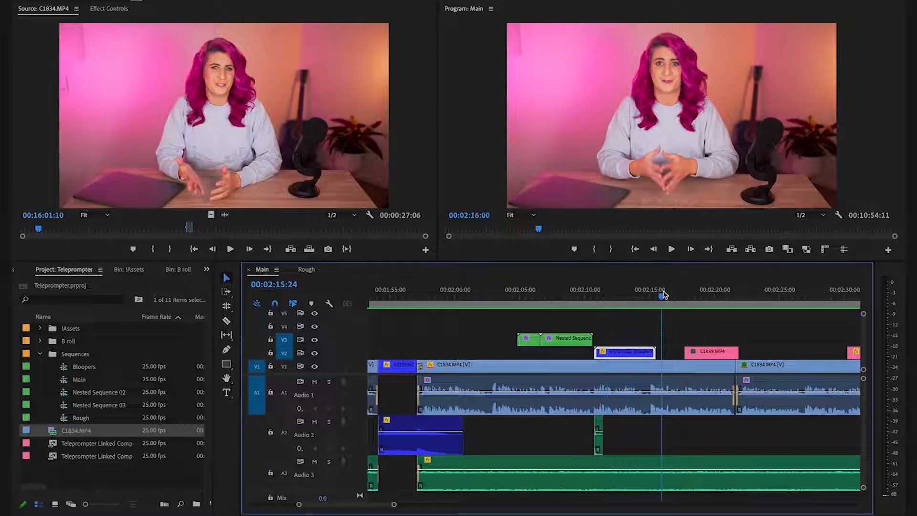
{"action": "mouse_move", "coordinate": [283, 352]}
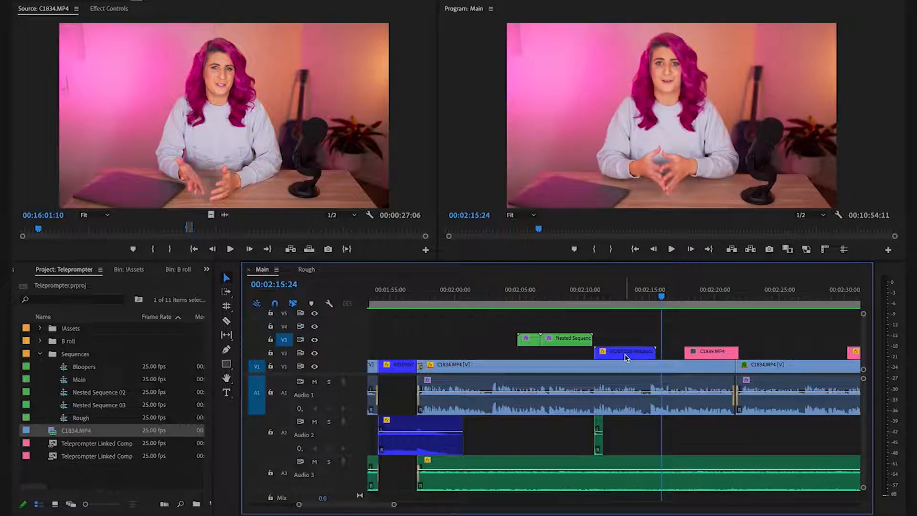
{"action": "mouse_move", "coordinate": [625, 352]}
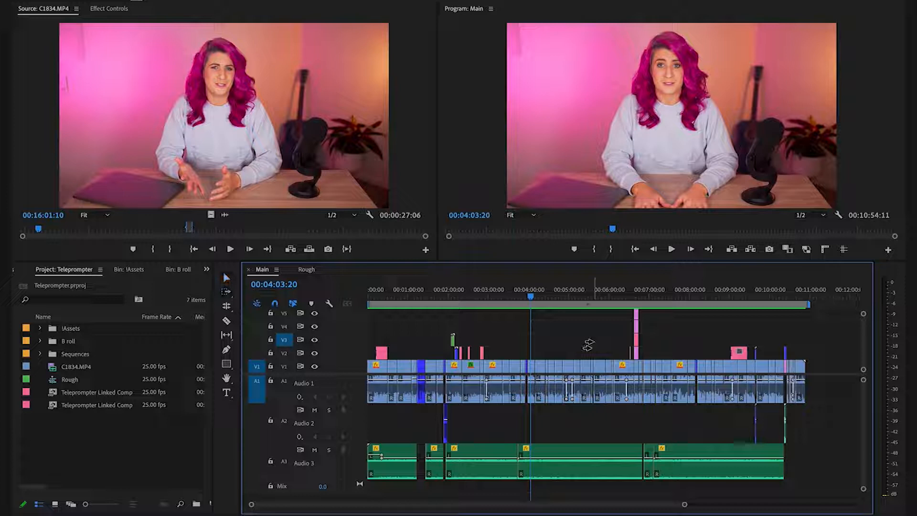
{"action": "mouse_move", "coordinate": [538, 367]}
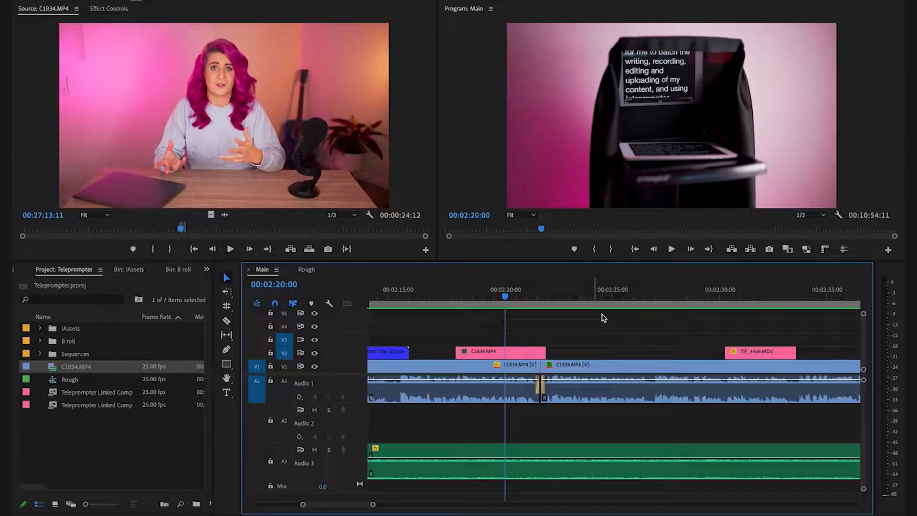
{"action": "mouse_move", "coordinate": [775, 355]}
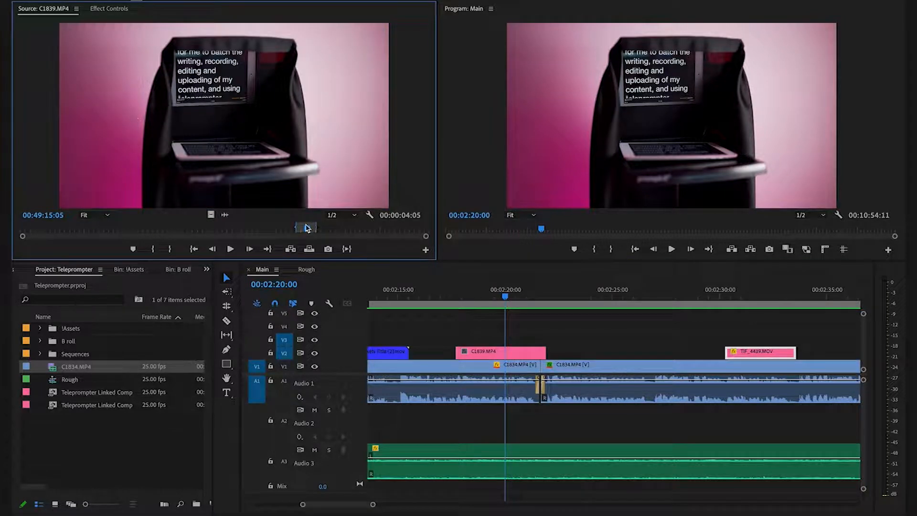
Scrub C1839 to the tablet prompter shot and park Main's playhead near the new insert.
{"action": "left_click_drag", "start_coordinate": [306, 227], "coordinate": [177, 227]}
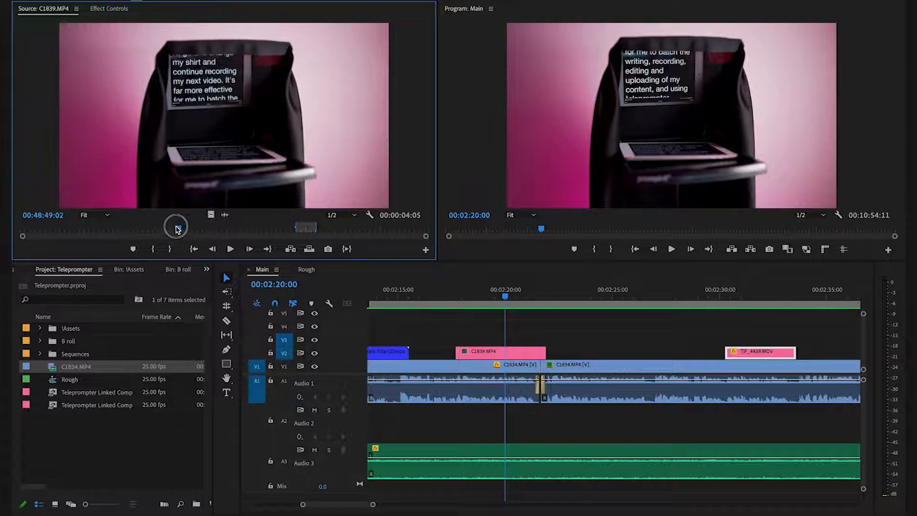
{"action": "left_click_drag", "start_coordinate": [176, 228], "coordinate": [147, 227]}
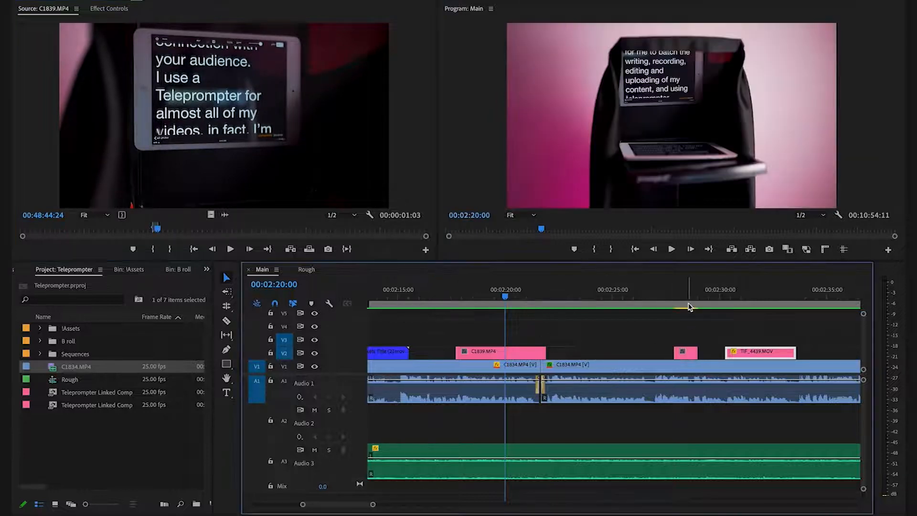
{"action": "left_click", "coordinate": [499, 352]}
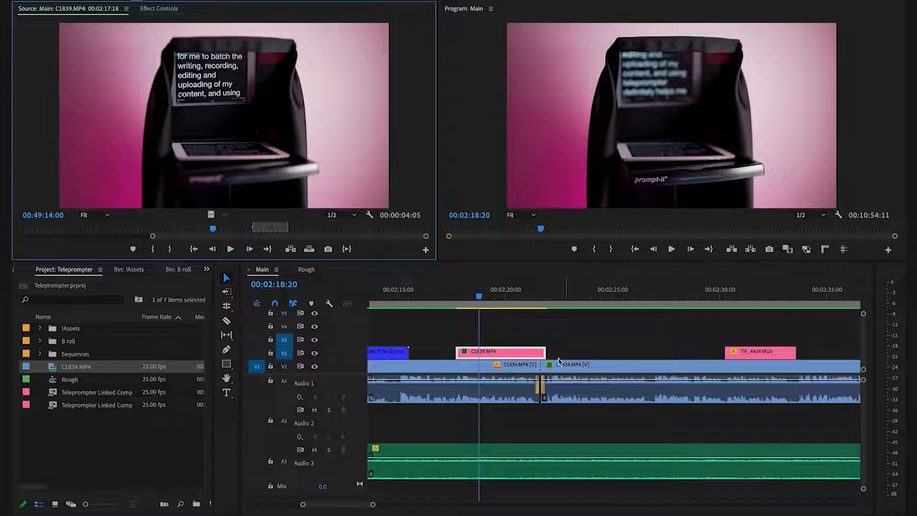
Select the C1839 insert on V2 so it can be undone and match-framed into the Source monitor.
{"action": "left_click", "coordinate": [499, 352]}
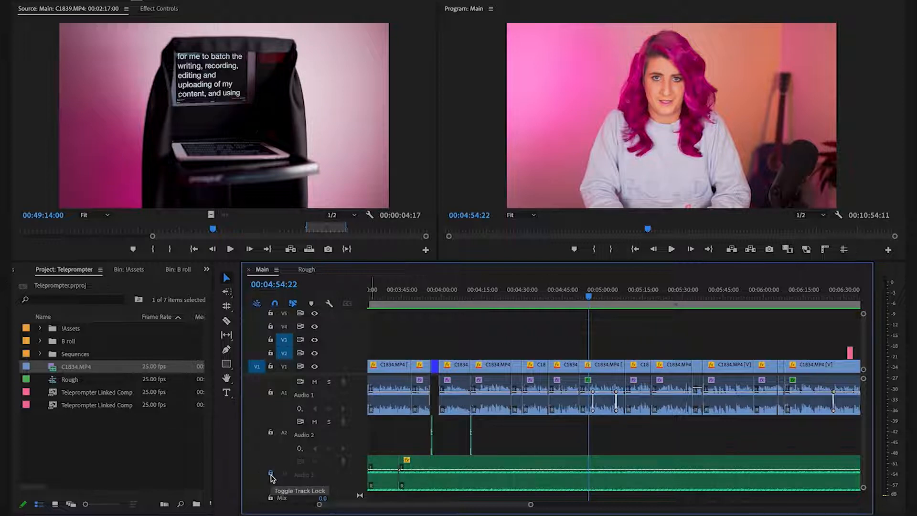
Lock the Audio 3 music track and select the C1834 interview clip at the playhead.
{"action": "left_click", "coordinate": [270, 474]}
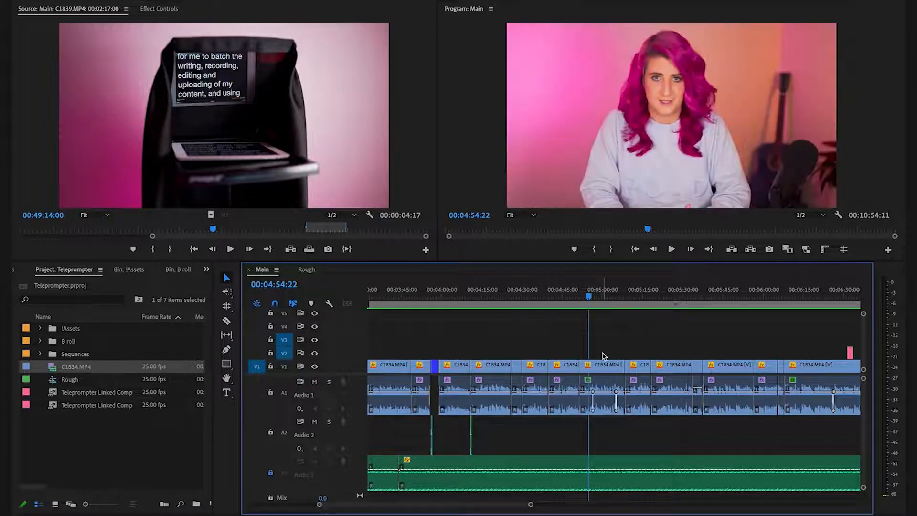
{"action": "left_click", "coordinate": [605, 365]}
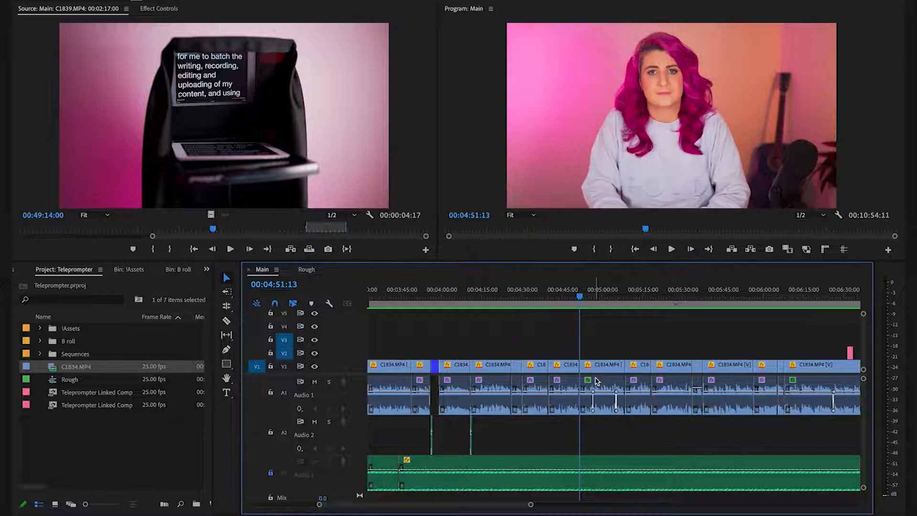
{"action": "left_click", "coordinate": [603, 366]}
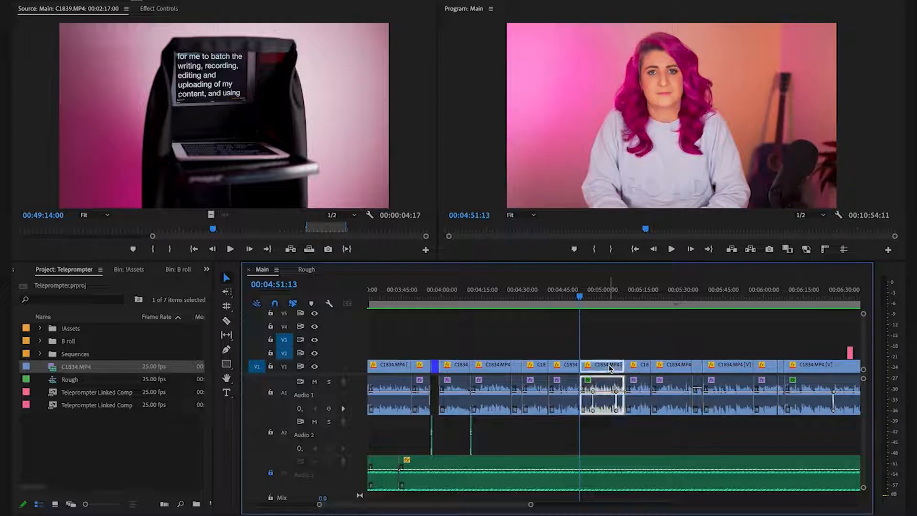
{"action": "mouse_move", "coordinate": [612, 368]}
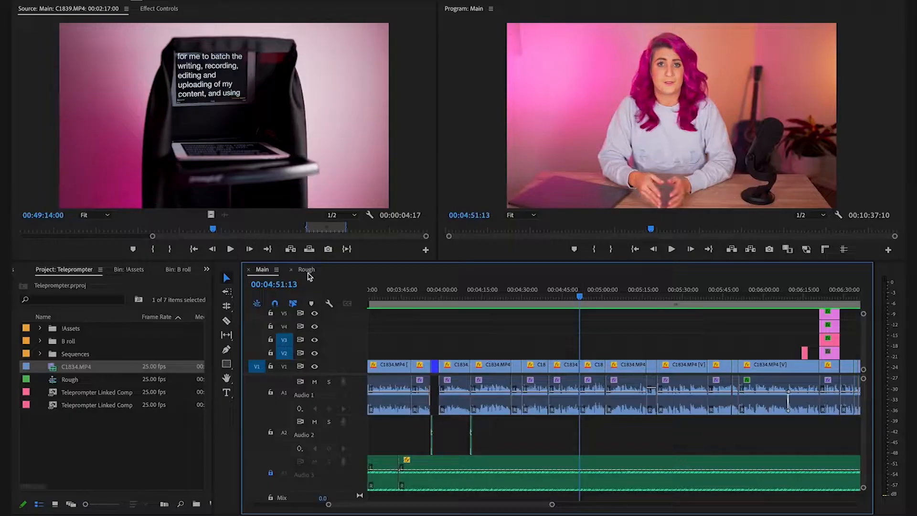
Ripple delete the selected section in Rough, then return to the Main sequence.
{"action": "left_click", "coordinate": [307, 269]}
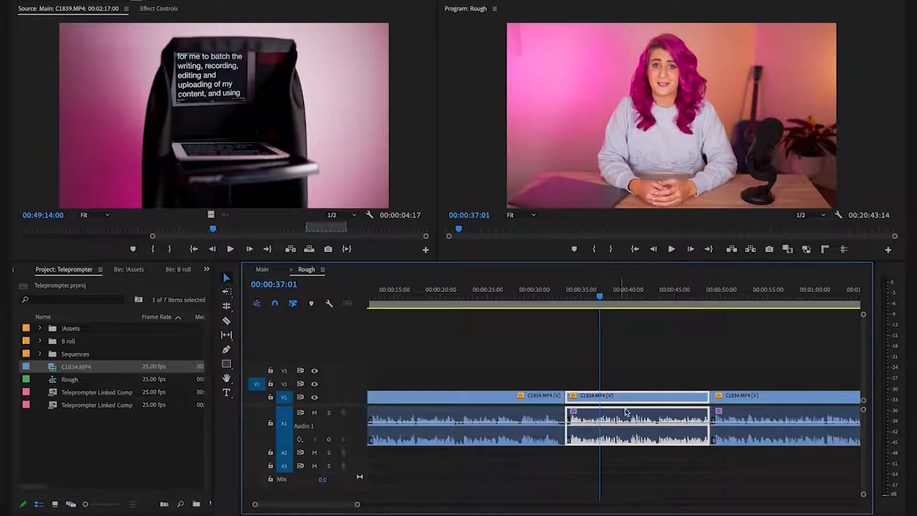
{"action": "mouse_move", "coordinate": [637, 388]}
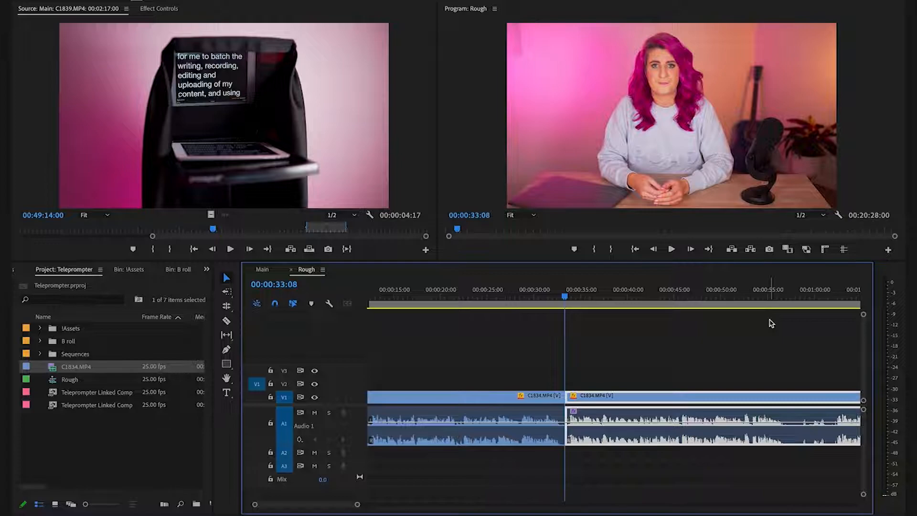
{"action": "left_click", "coordinate": [262, 269]}
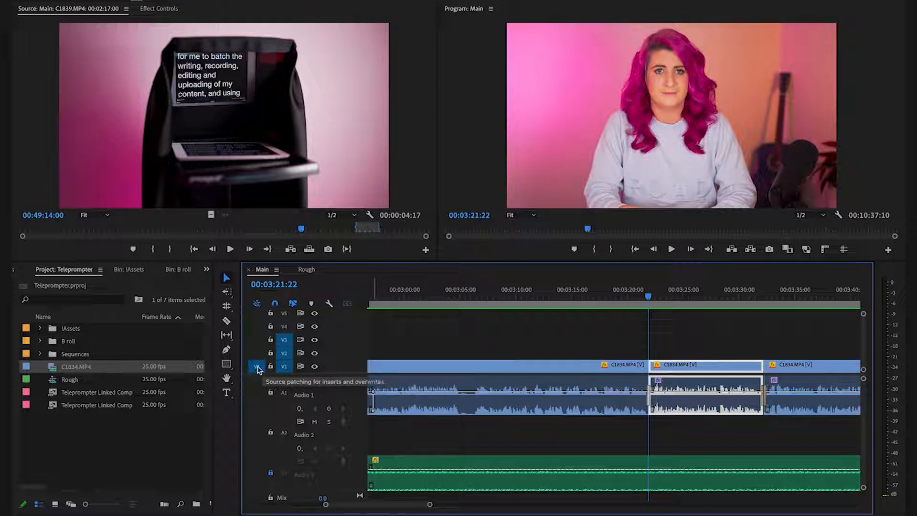
Patch source video to V2 and overwrite the marked C1839 clip above the talking head.
{"action": "left_click", "coordinate": [256, 366]}
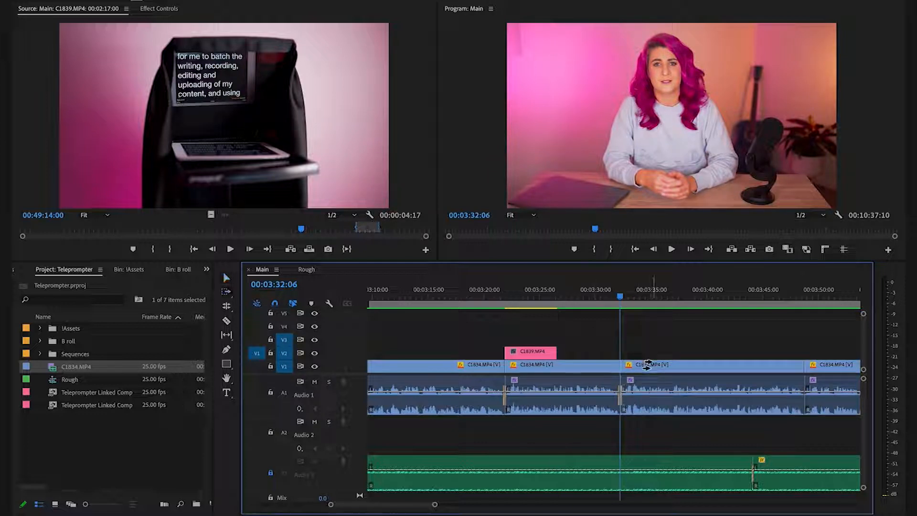
{"action": "left_click", "coordinate": [650, 372]}
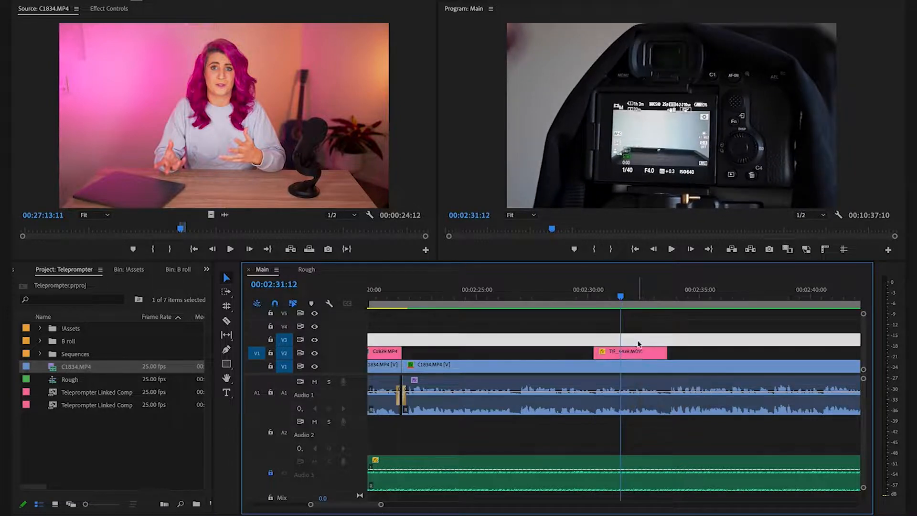
{"action": "mouse_move", "coordinate": [630, 352]}
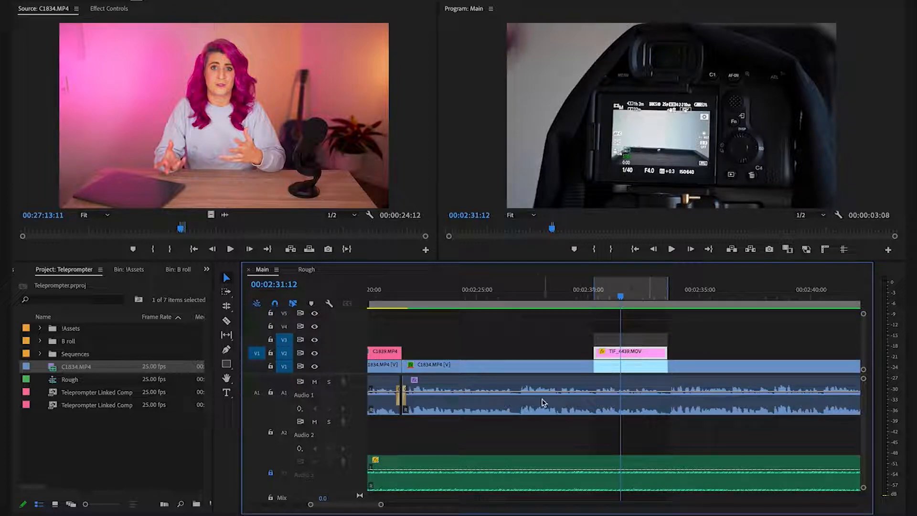
Turn off A1 source patching and load C1840 from the B roll bin for previewing.
{"action": "left_click", "coordinate": [256, 393]}
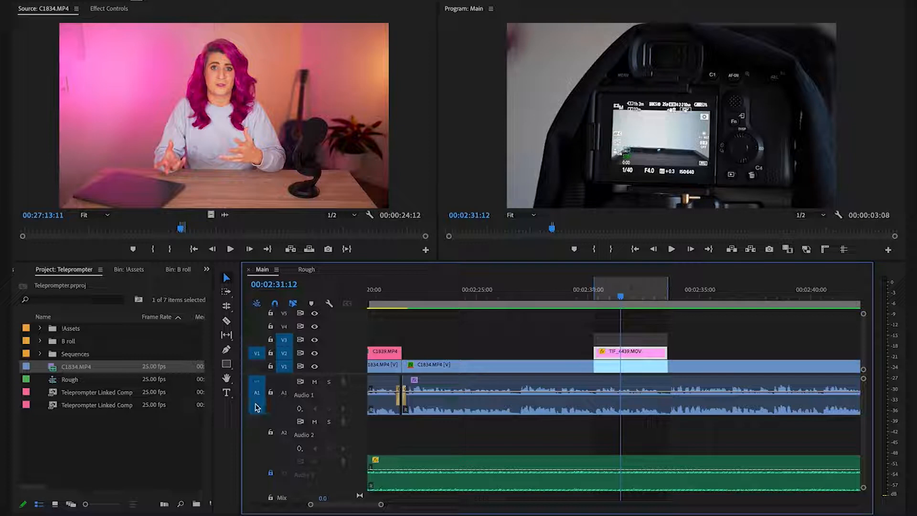
{"action": "left_click", "coordinate": [256, 393]}
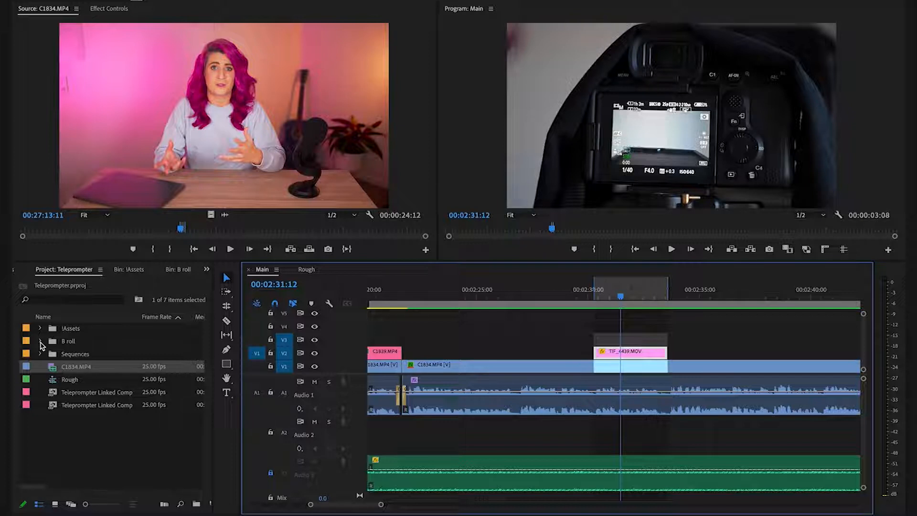
{"action": "left_click", "coordinate": [39, 341]}
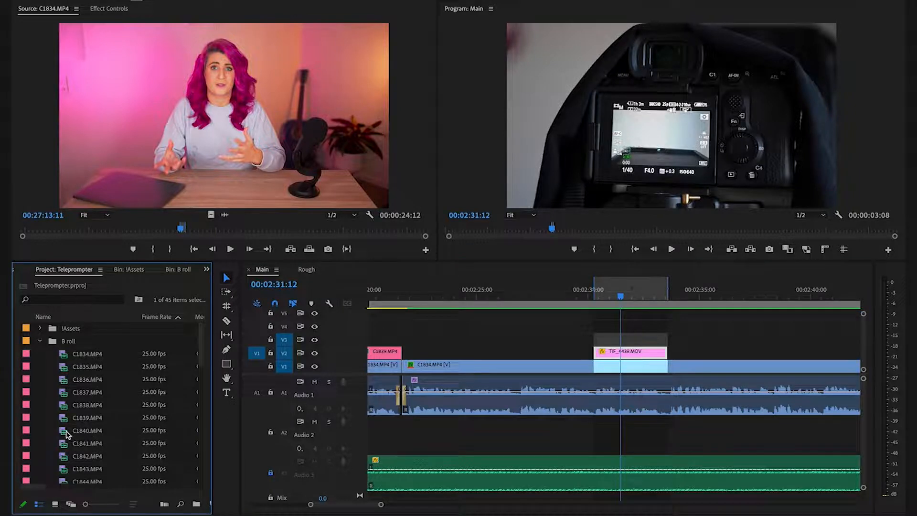
{"action": "double_click", "coordinate": [86, 430]}
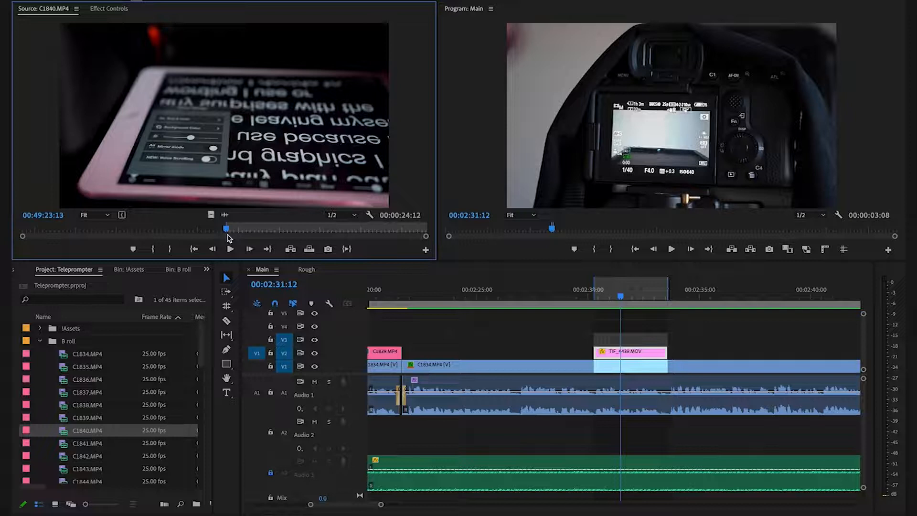
{"action": "left_click", "coordinate": [609, 293]}
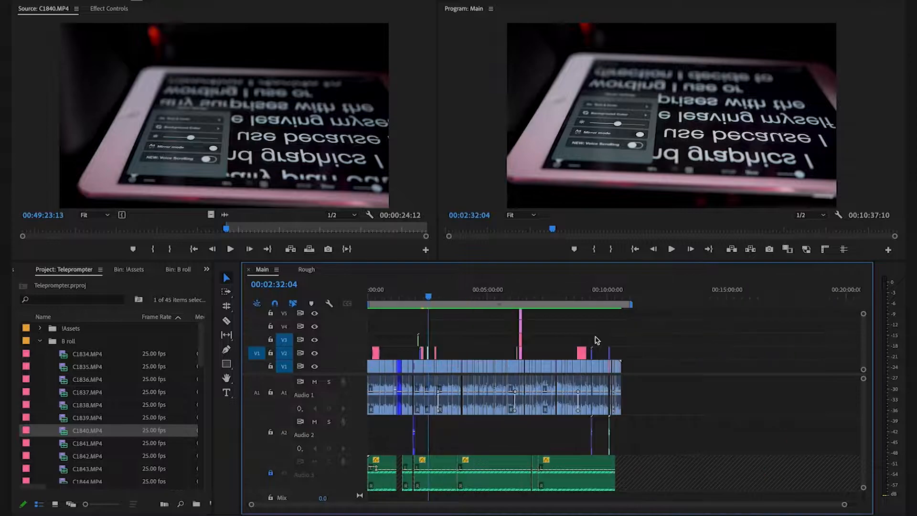
After overwriting C1840 into the marked V2 span, switch to the Rough sequence.
{"action": "left_click", "coordinate": [306, 269]}
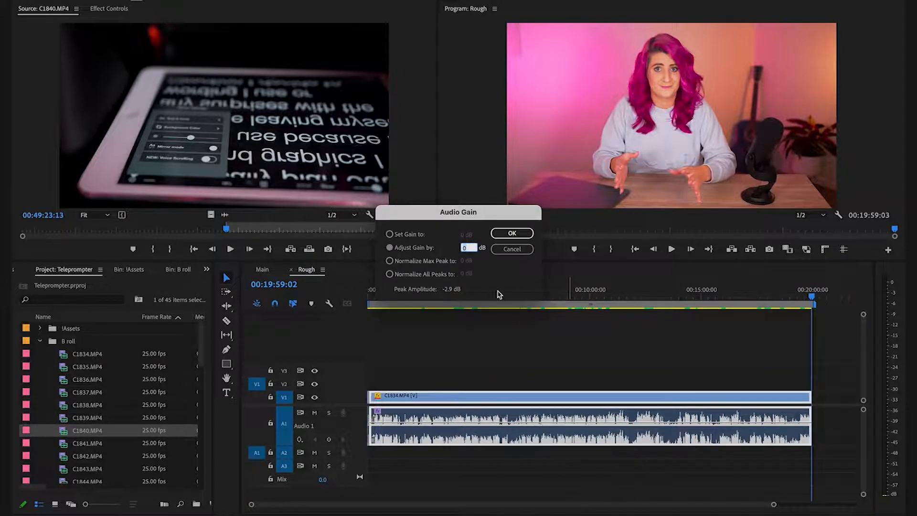
{"action": "mouse_move", "coordinate": [444, 245]}
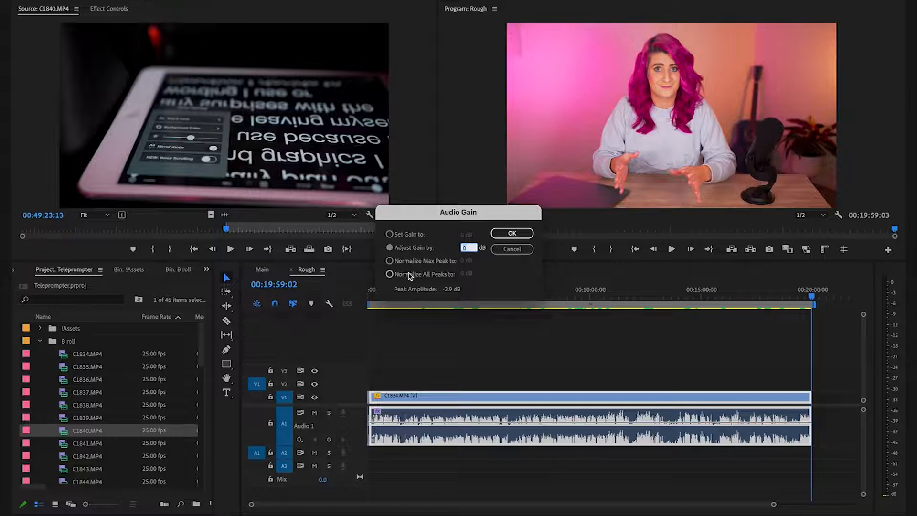
{"action": "left_click", "coordinate": [390, 275]}
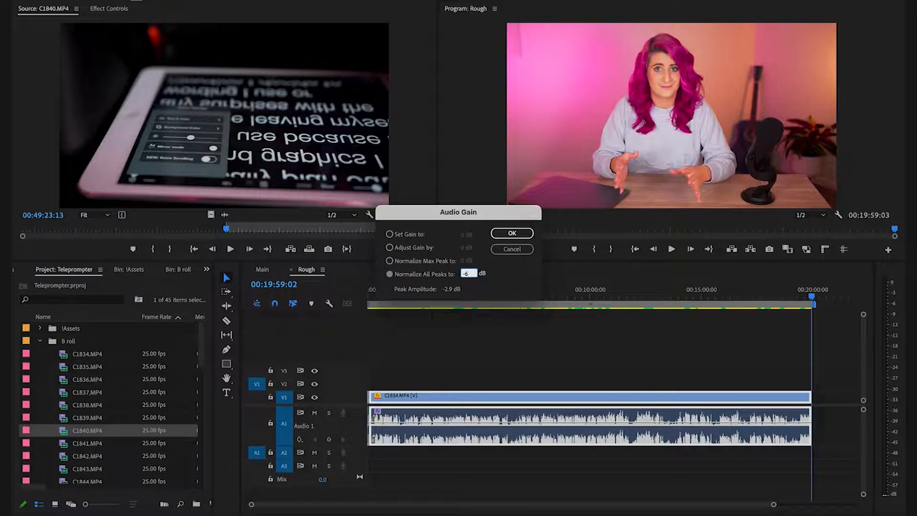
{"action": "left_click", "coordinate": [511, 233]}
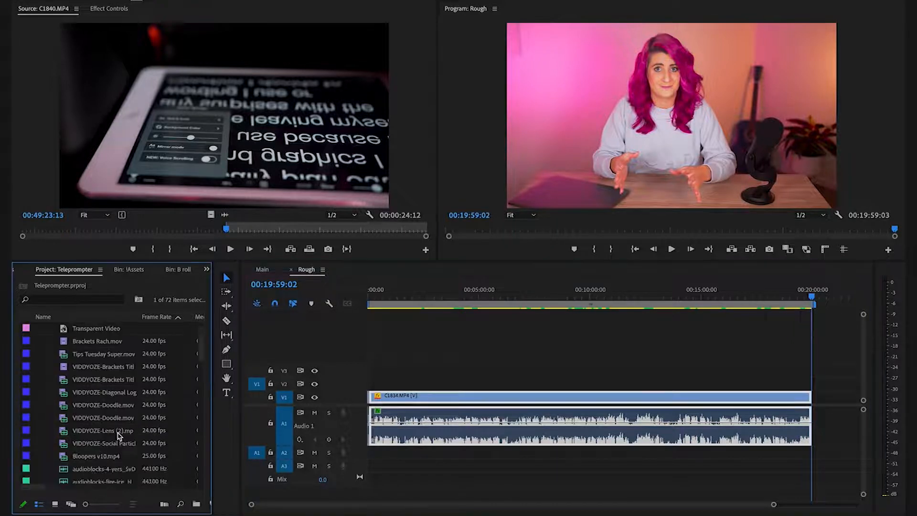
{"action": "scroll", "scroll_direction": "down", "scroll_amount": 3}
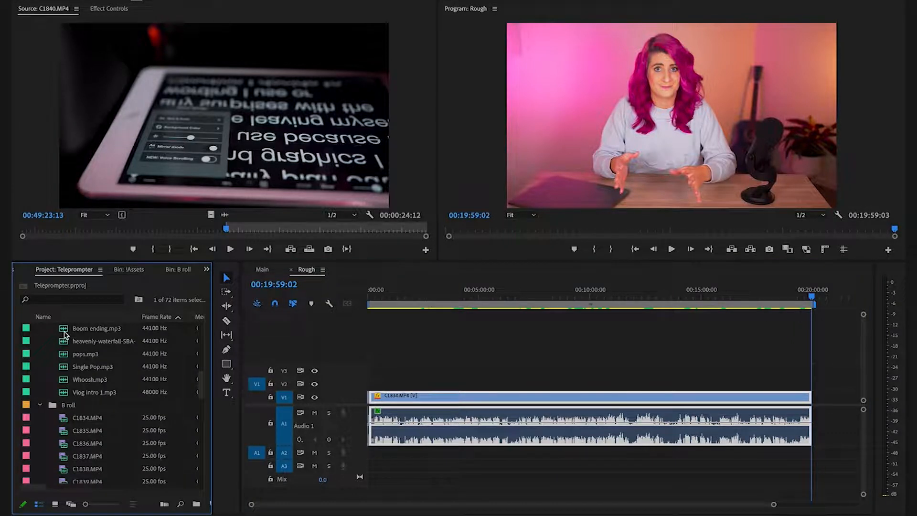
{"action": "left_click", "coordinate": [381, 298]}
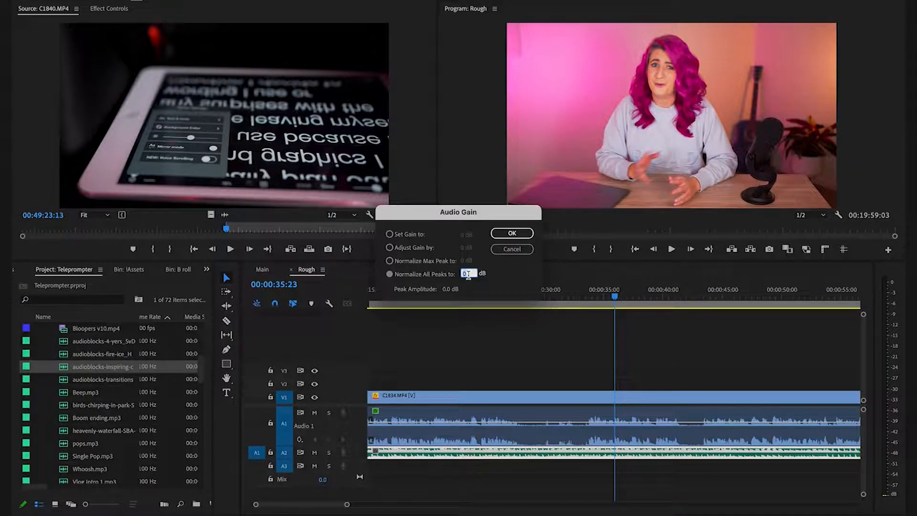
{"action": "left_click", "coordinate": [510, 233]}
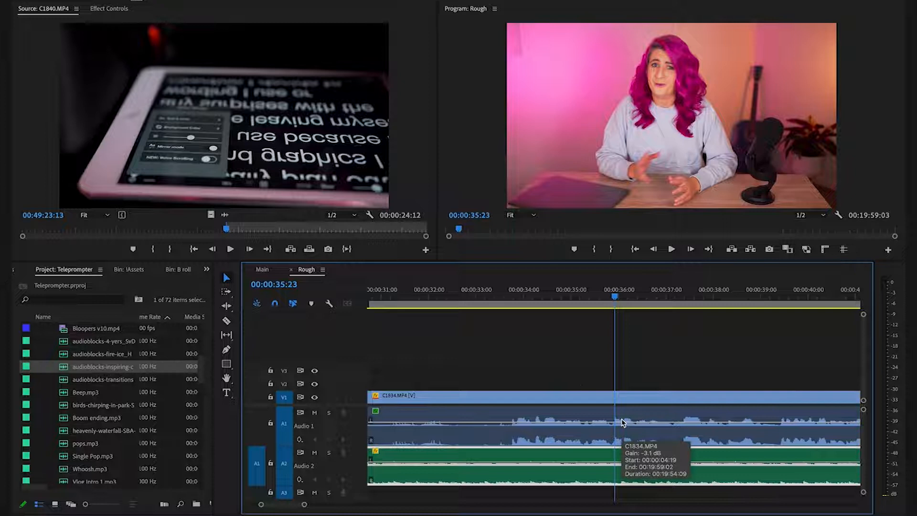
{"action": "mouse_move", "coordinate": [582, 363]}
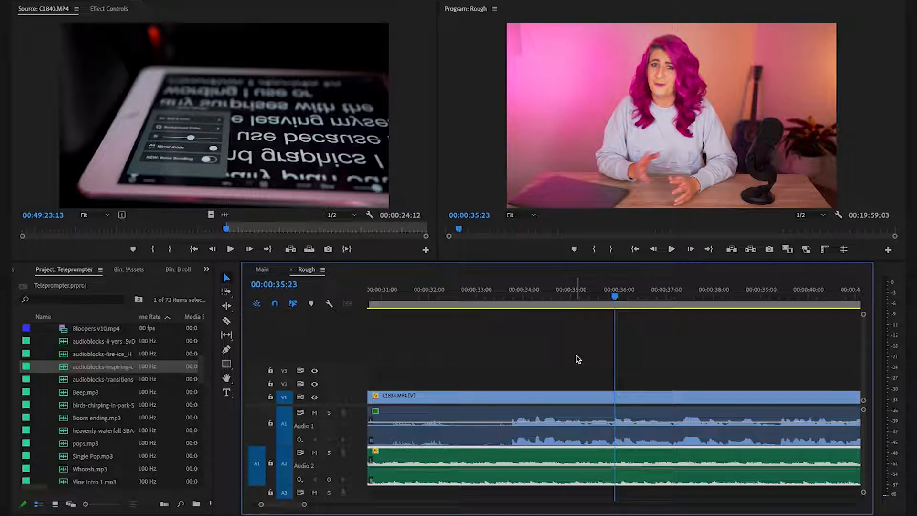
{"action": "left_click", "coordinate": [262, 269]}
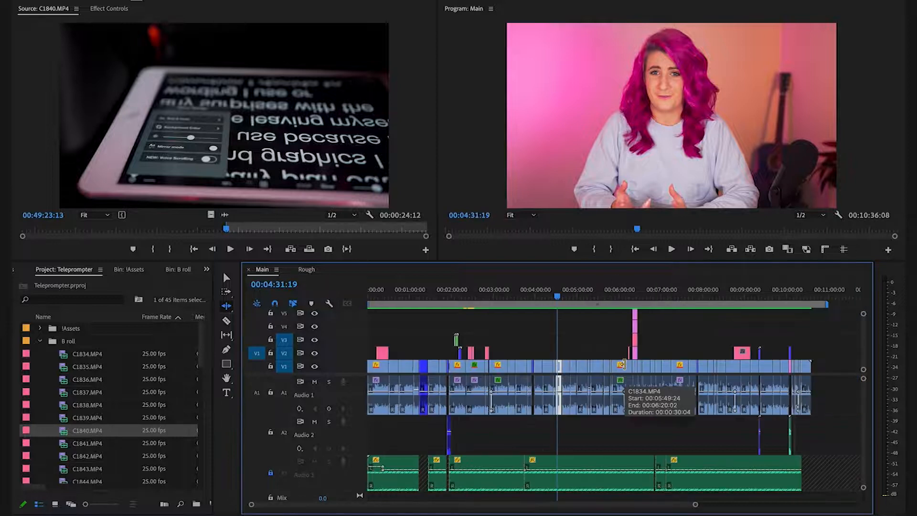
{"action": "mouse_move", "coordinate": [507, 345]}
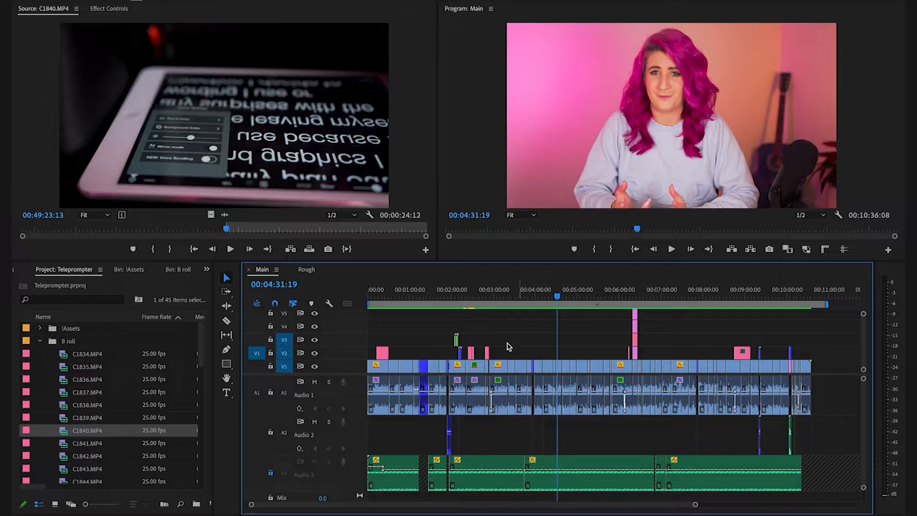
In Rough, return to the start and razor-cut the C1834 clip at 00:00:23:15.
{"action": "left_click", "coordinate": [306, 269]}
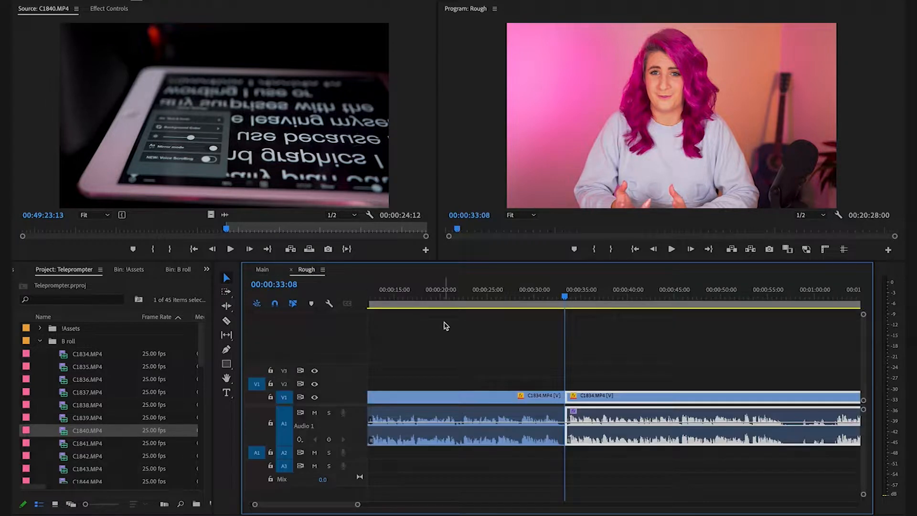
{"action": "key", "text": "home"}
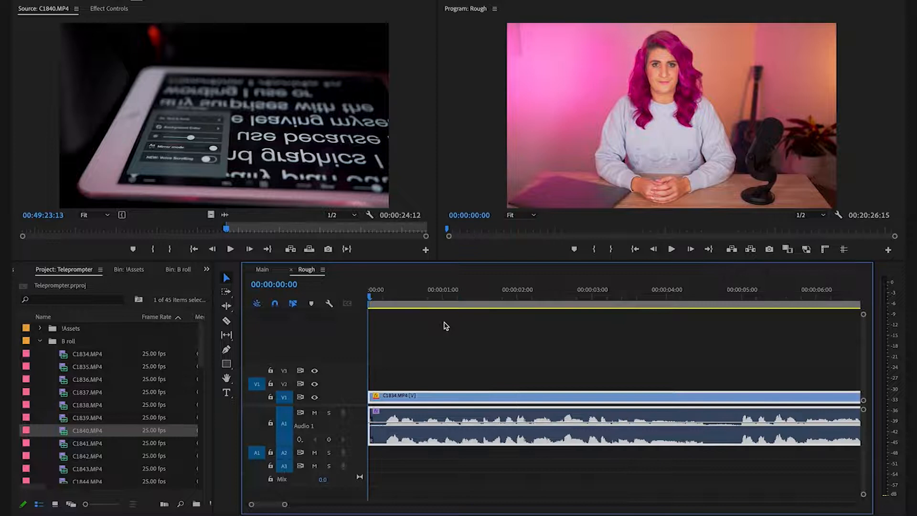
{"action": "left_click", "coordinate": [725, 299]}
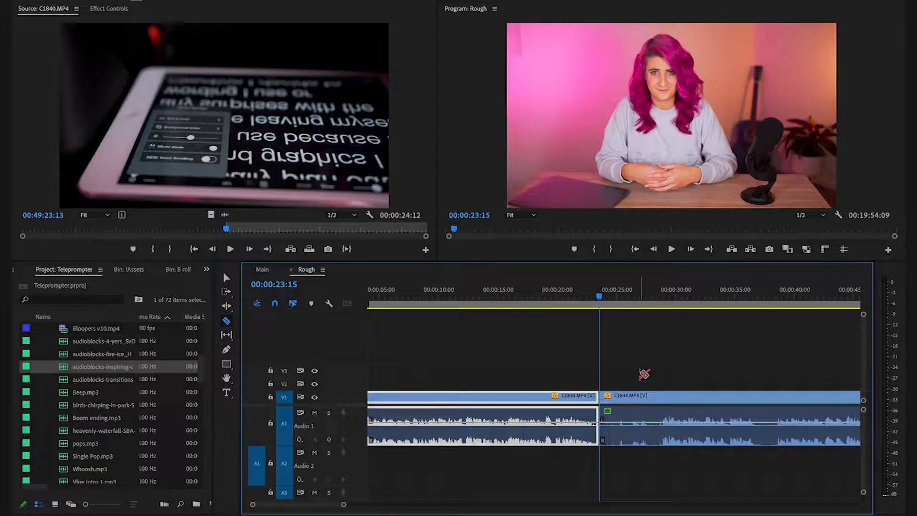
In Keyboard Shortcuts, clear Z from Zoom Tool, search 'add edit' and select Add Edit.
{"action": "left_click", "coordinate": [23, 6]}
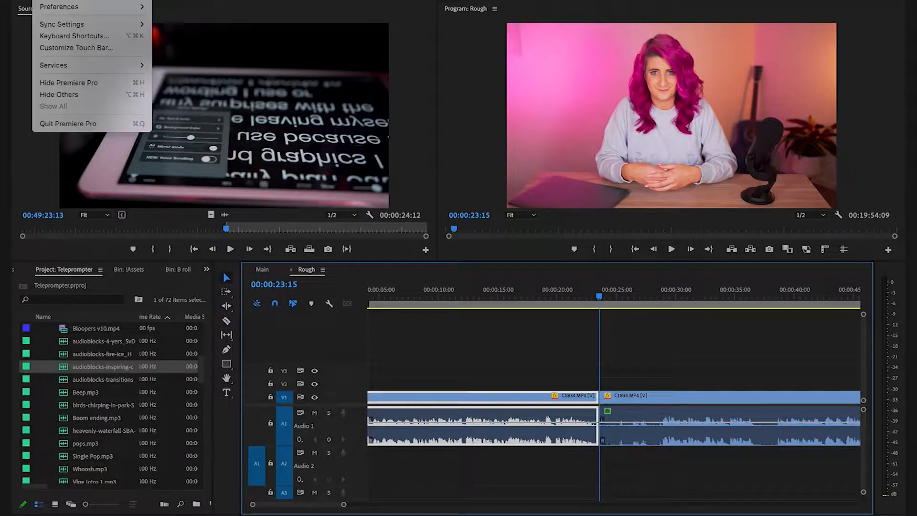
{"action": "left_click", "coordinate": [75, 36]}
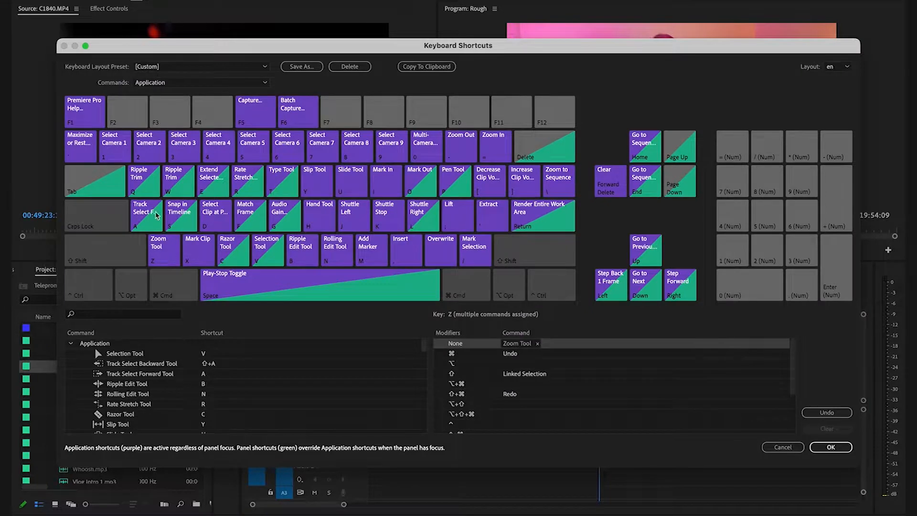
{"action": "mouse_move", "coordinate": [166, 260]}
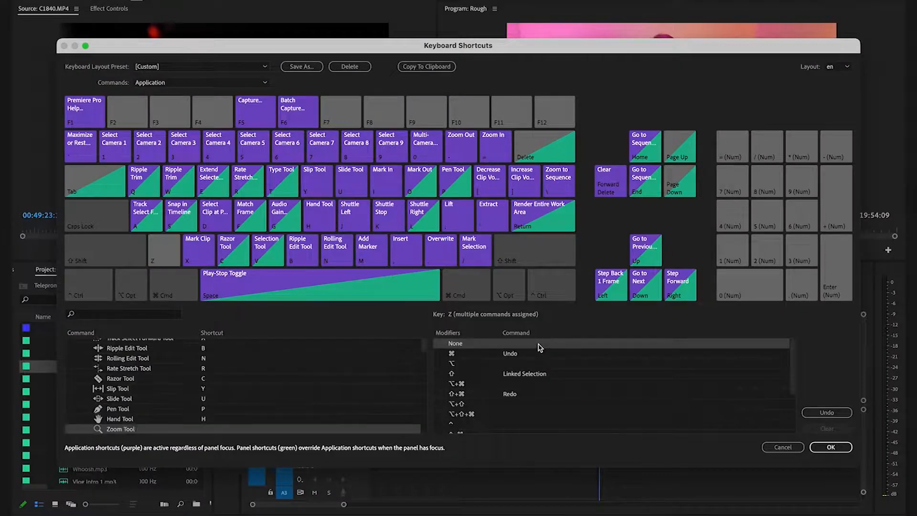
{"action": "left_click", "coordinate": [123, 314]}
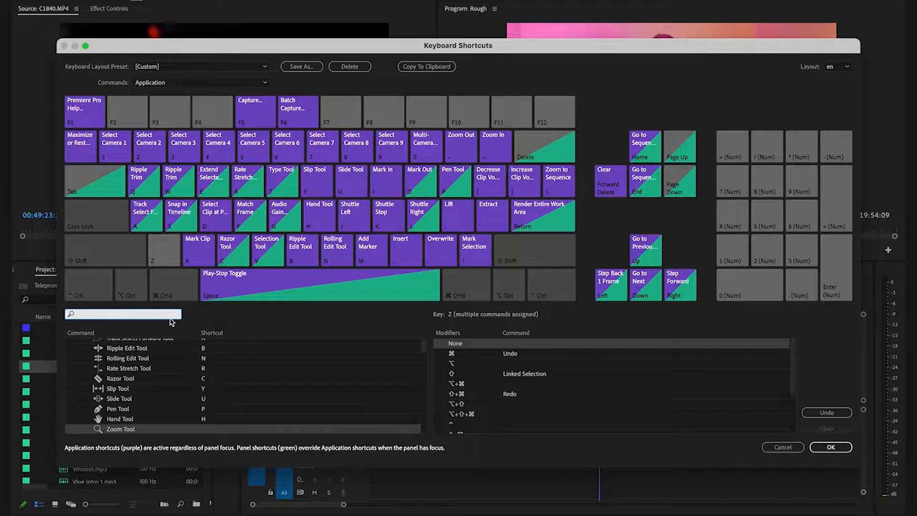
{"action": "type", "text": "add e"}
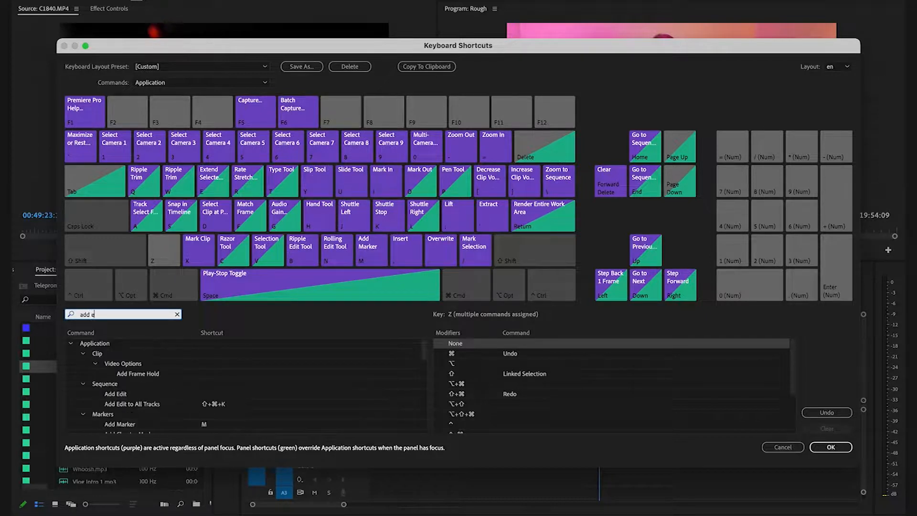
{"action": "type", "text": "dit"}
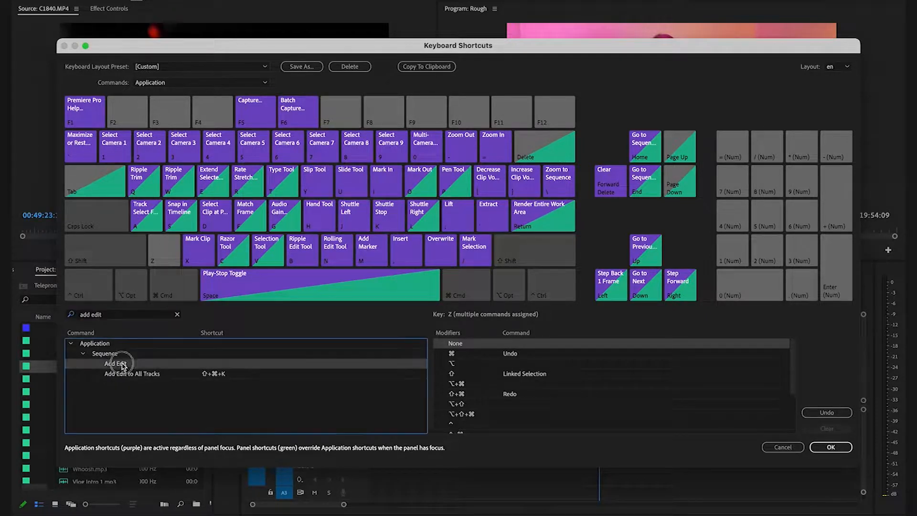
{"action": "left_click", "coordinate": [116, 363]}
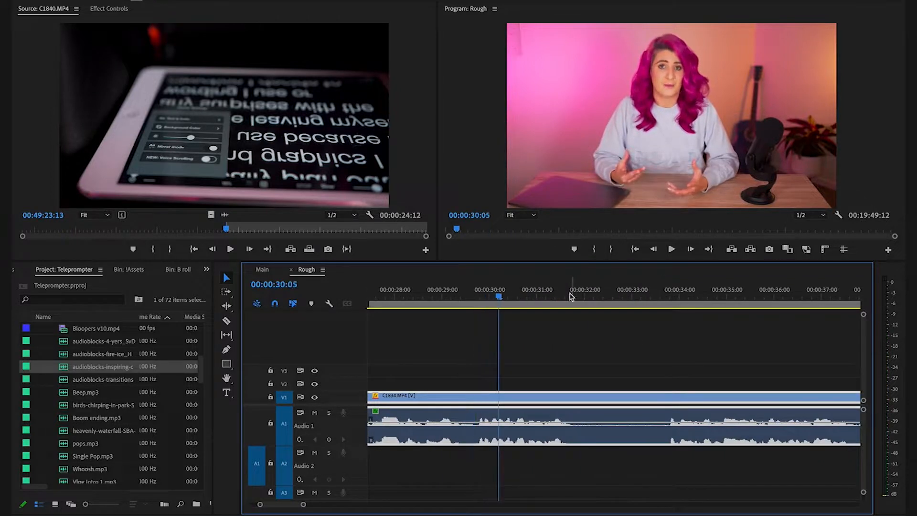
With Z assigned to Add Edit, move Rough's playhead to about 32 seconds.
{"action": "left_click", "coordinate": [584, 298]}
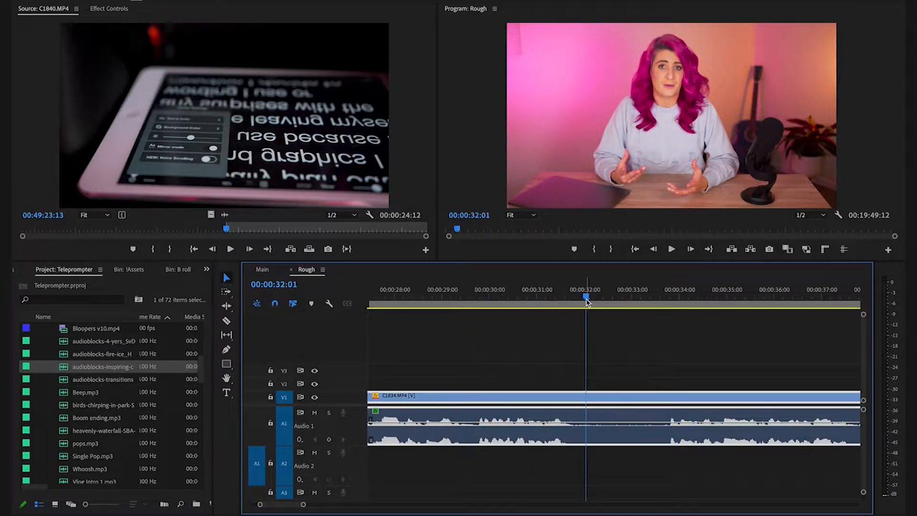